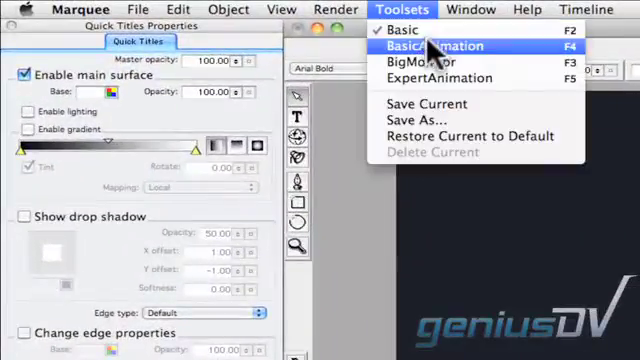
Step: Enable lighting and gradient on the title's main surface from the basic properties set
{"action": "left_click", "coordinate": [430, 46]}
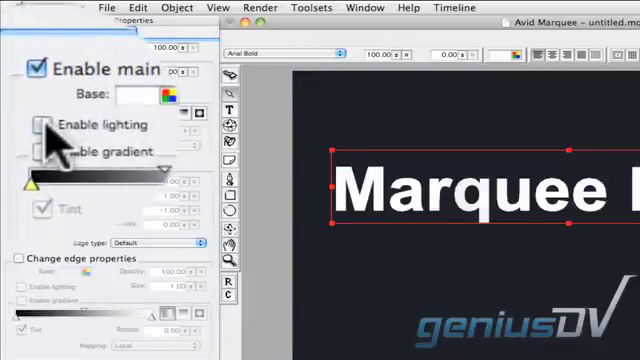
{"action": "left_click", "coordinate": [40, 124]}
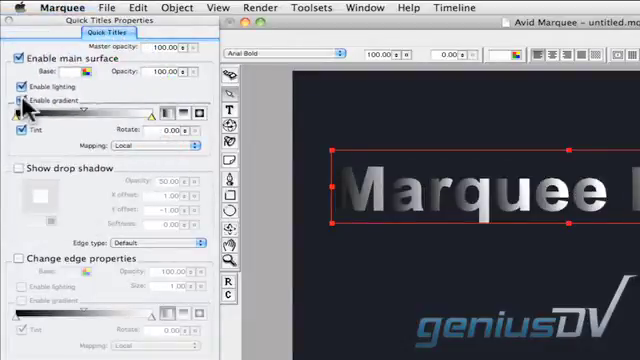
{"action": "left_click", "coordinate": [176, 142]}
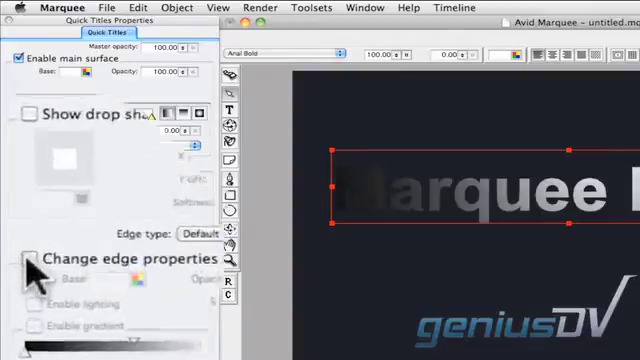
Step: Turn on Change edge properties to give the letters a metallic rim
{"action": "left_click", "coordinate": [32, 258]}
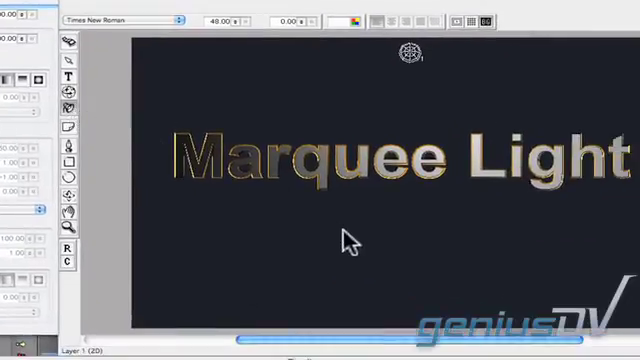
Step: Add a new light to the scene via the canvas context menu's Add Light
{"action": "right_click", "coordinate": [348, 240]}
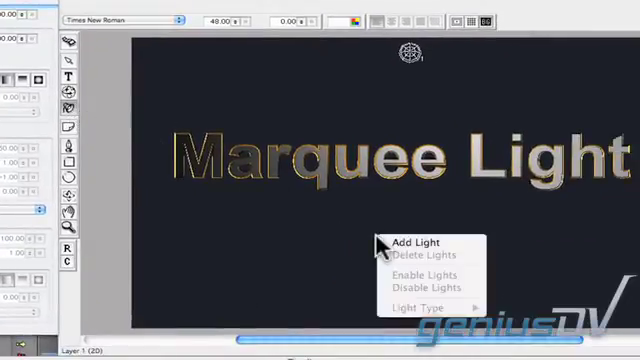
{"action": "mouse_move", "coordinate": [420, 240]}
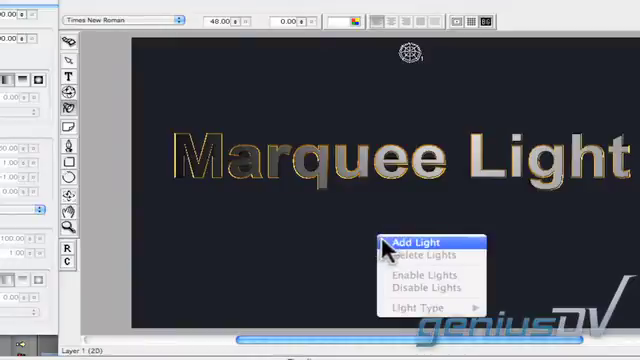
{"action": "left_click", "coordinate": [412, 240]}
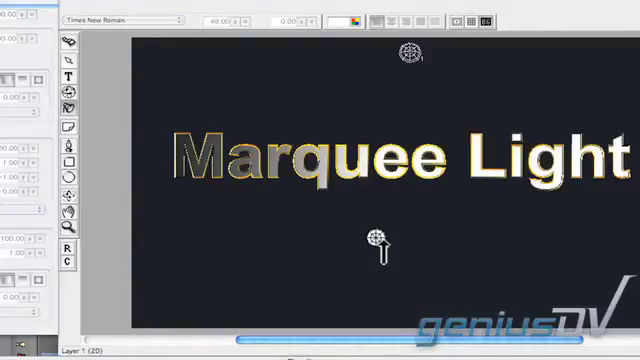
Step: Change the new light's type to Spot so it shines toward the lettering
{"action": "right_click", "coordinate": [382, 238]}
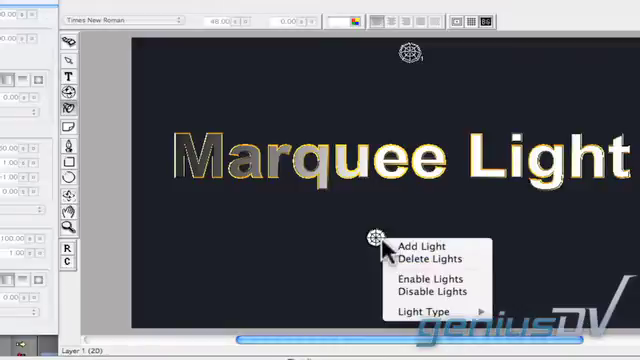
{"action": "mouse_move", "coordinate": [430, 316]}
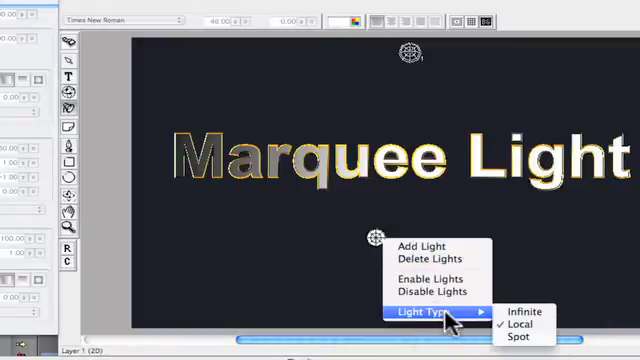
{"action": "left_click", "coordinate": [544, 336]}
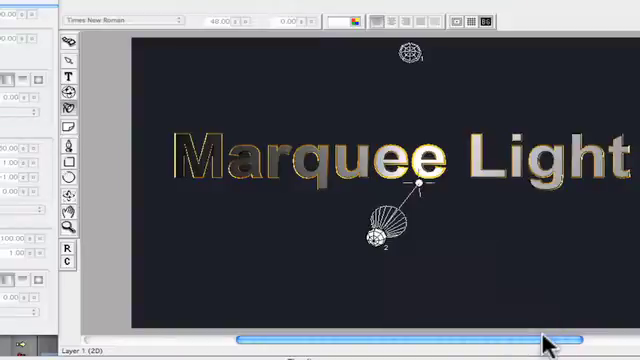